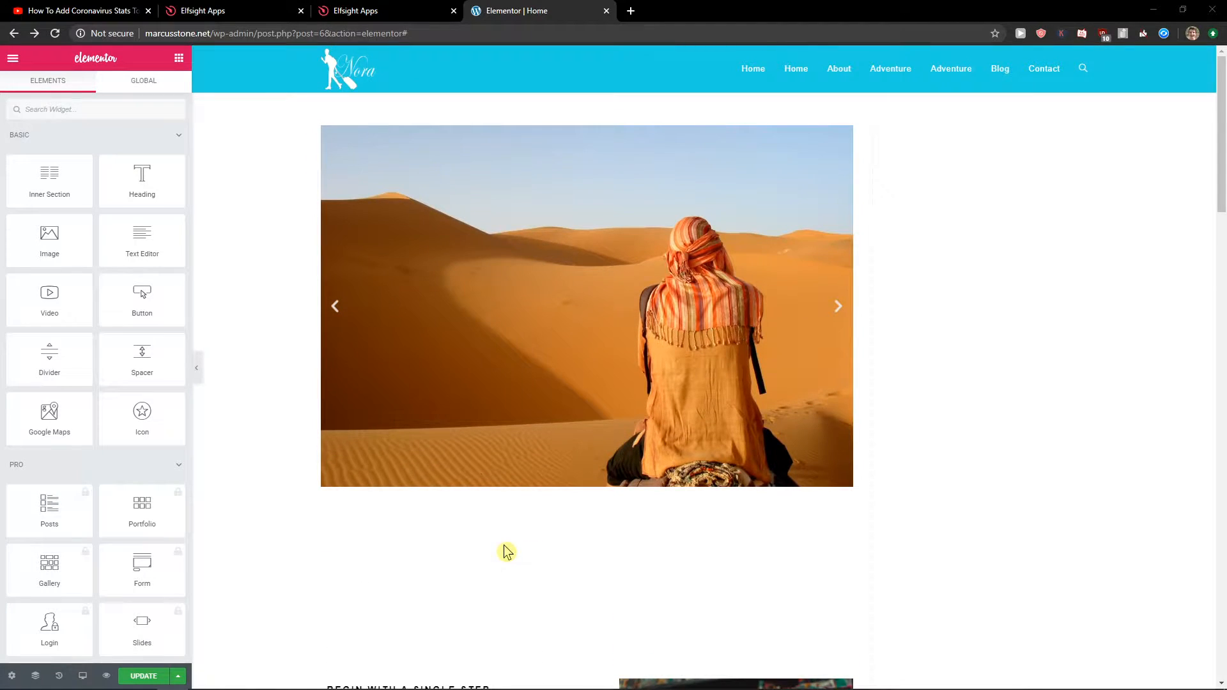
# - Watch the slider preview in Elementor, then switch to the YouTube video description tab
pyautogui.click(838, 305)
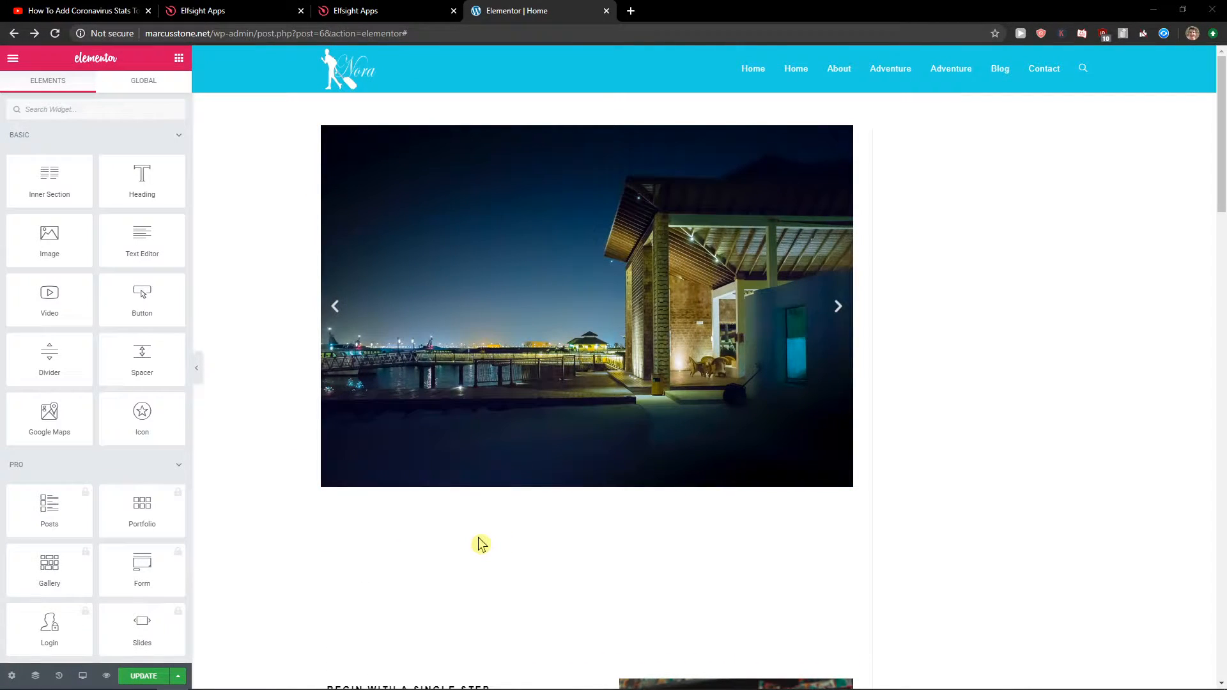
pyautogui.click(836, 306)
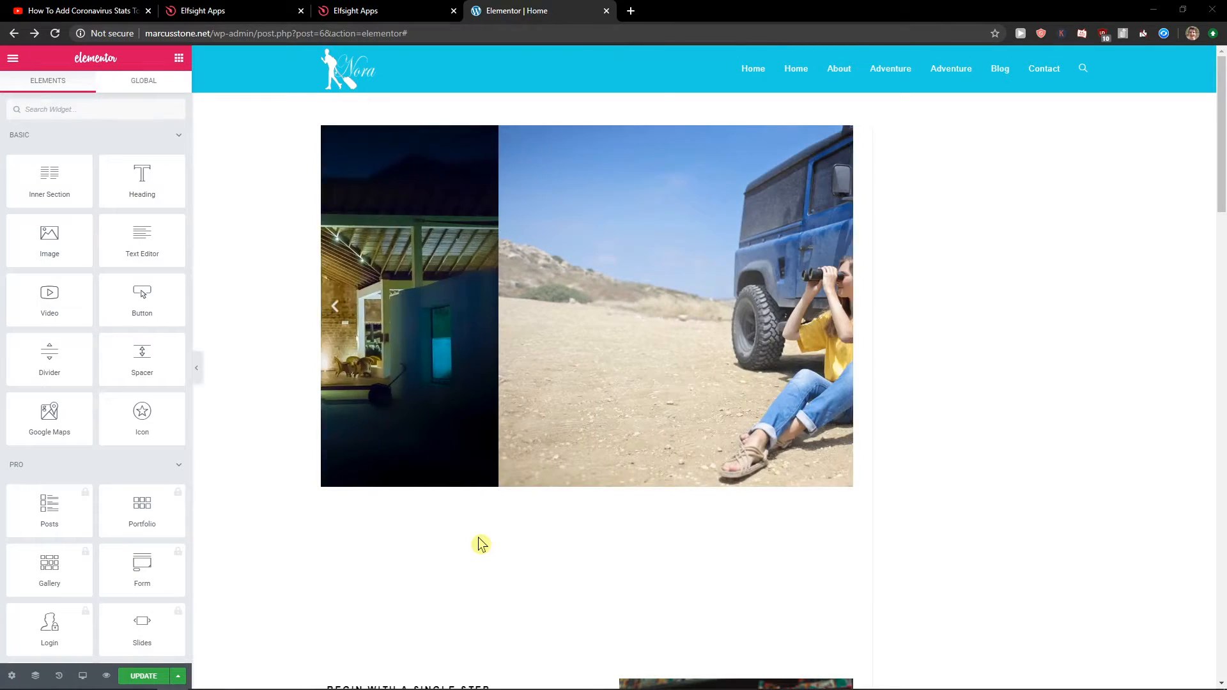
pyautogui.click(837, 306)
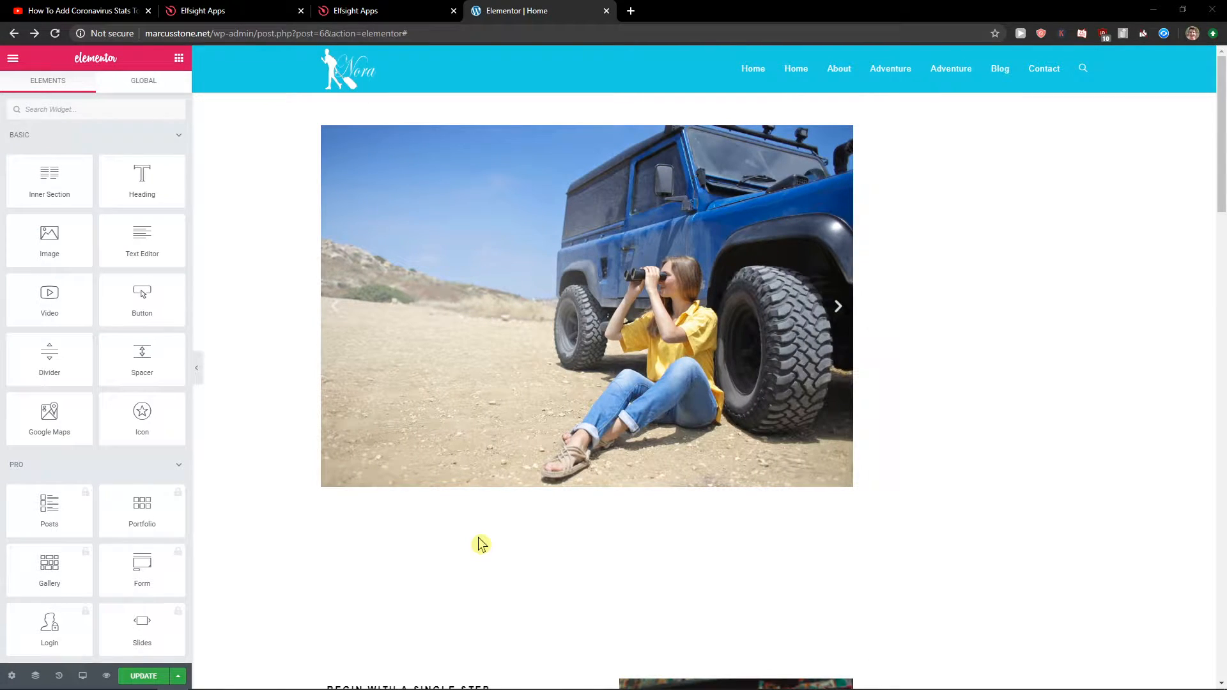
pyautogui.click(227, 10)
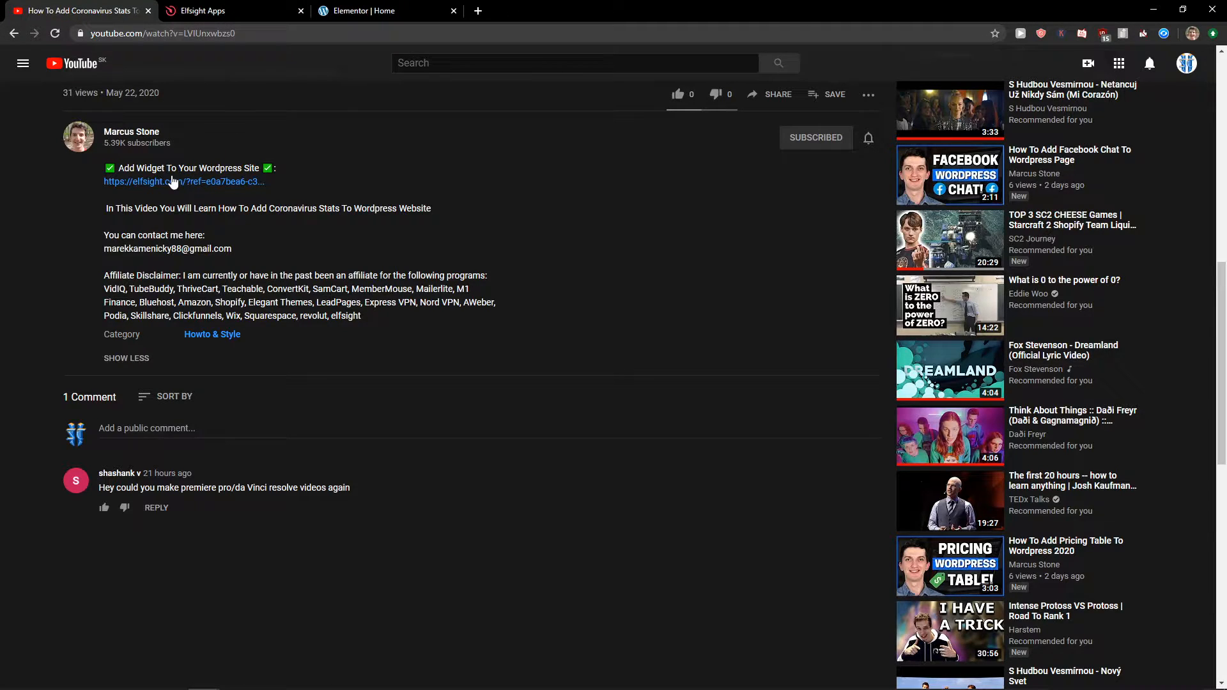
# - Follow the elfsight.com referral link, visit Sign Up Free, and return to the homepage
pyautogui.click(184, 181)
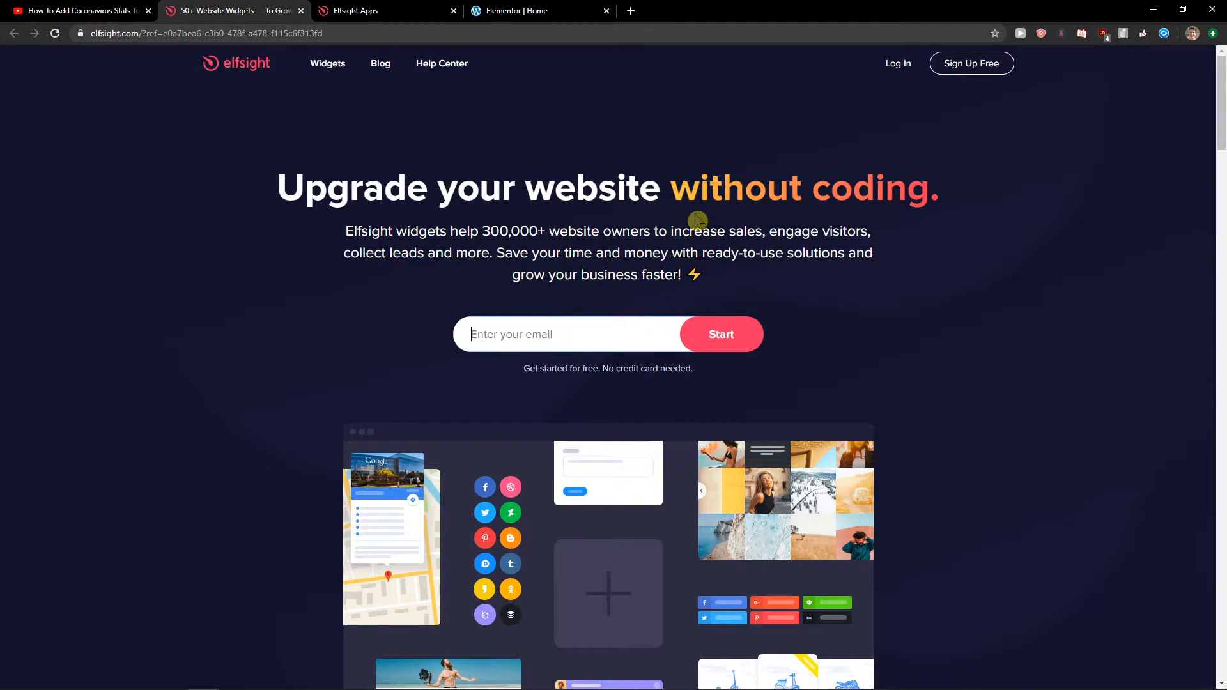
pyautogui.moveTo(1047, 90)
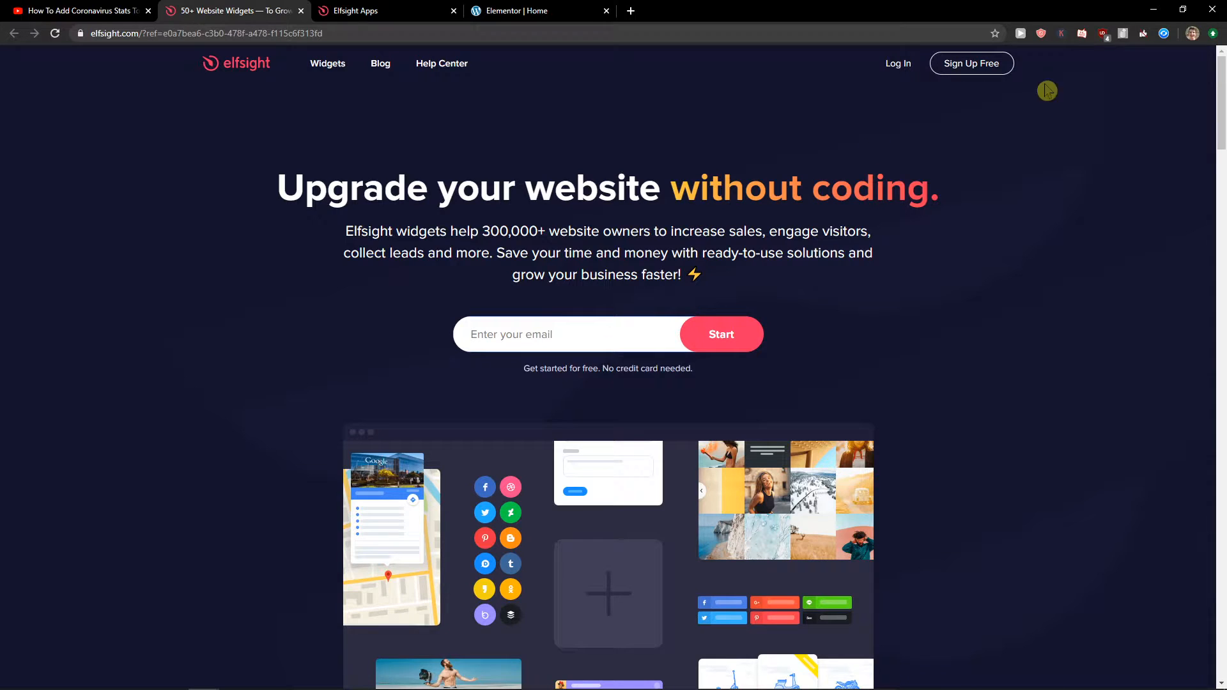
pyautogui.click(970, 63)
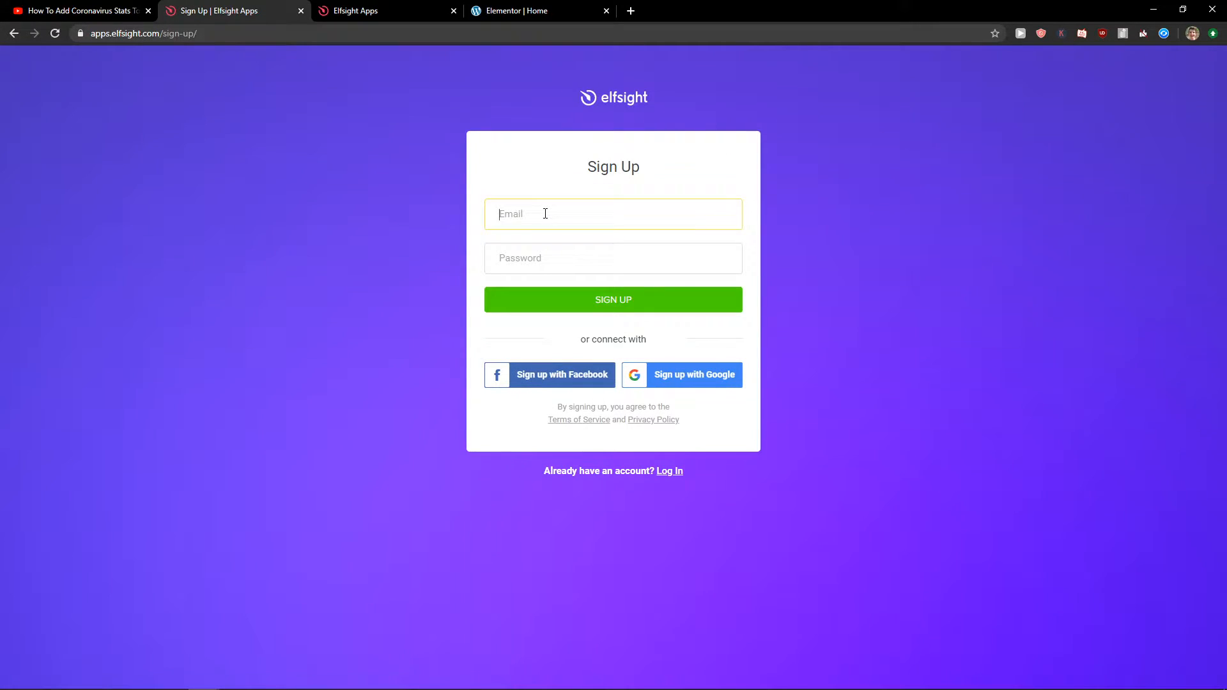
pyautogui.moveTo(556, 374)
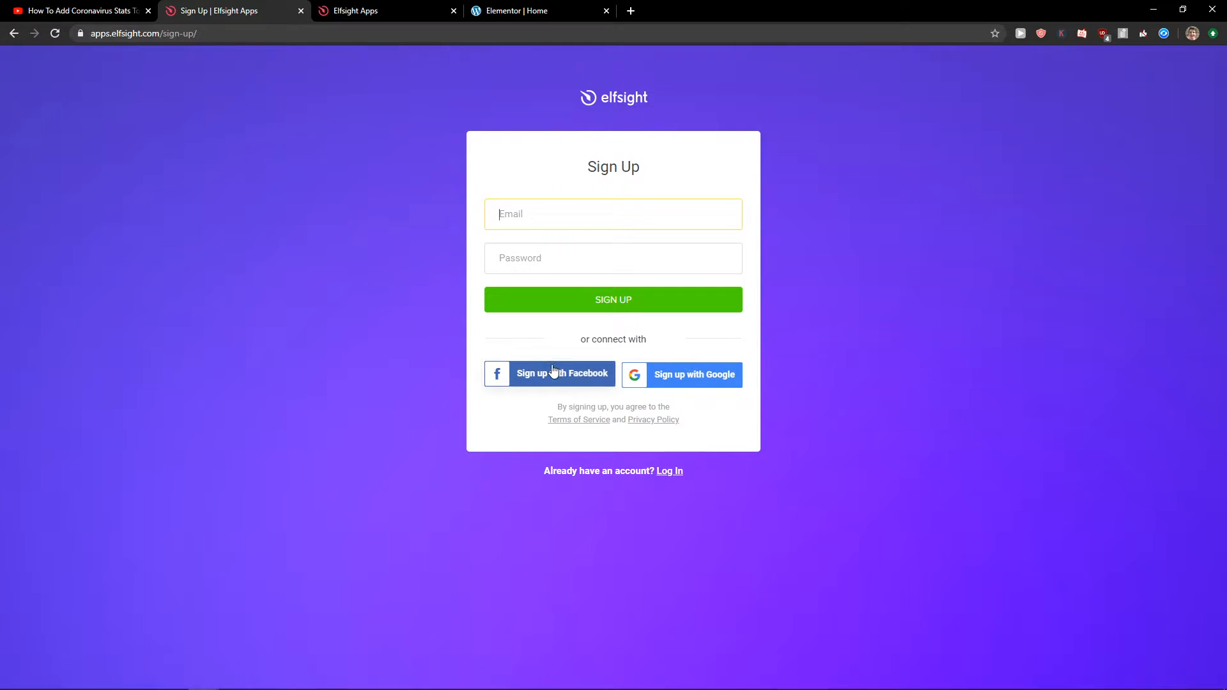
pyautogui.moveTo(18, 38)
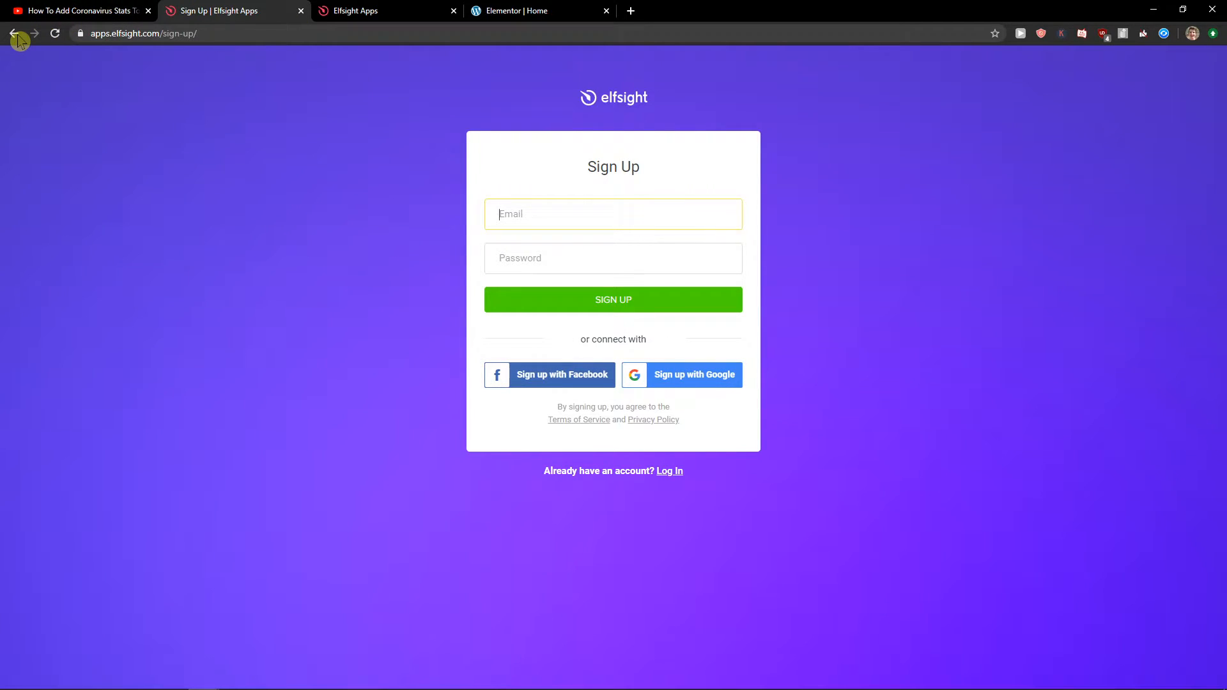
pyautogui.click(14, 32)
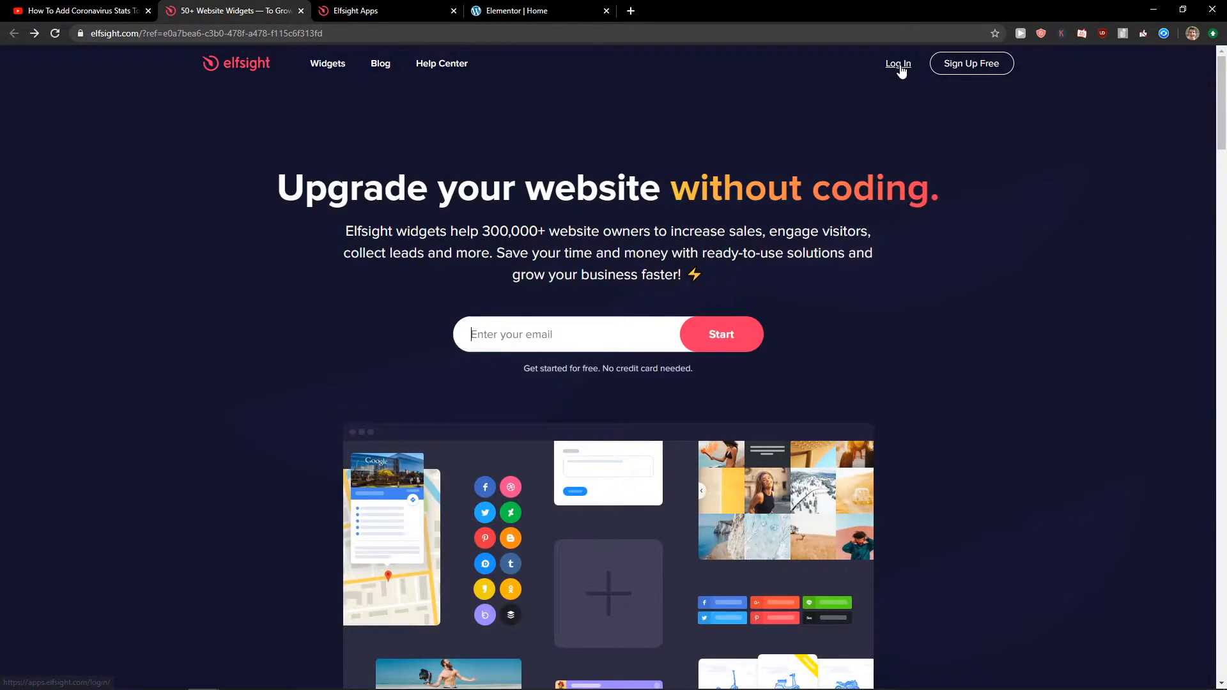
# - Log into Elfsight, search apps for 'trustpilot', and choose the Trustpilot Reviews app
pyautogui.click(897, 63)
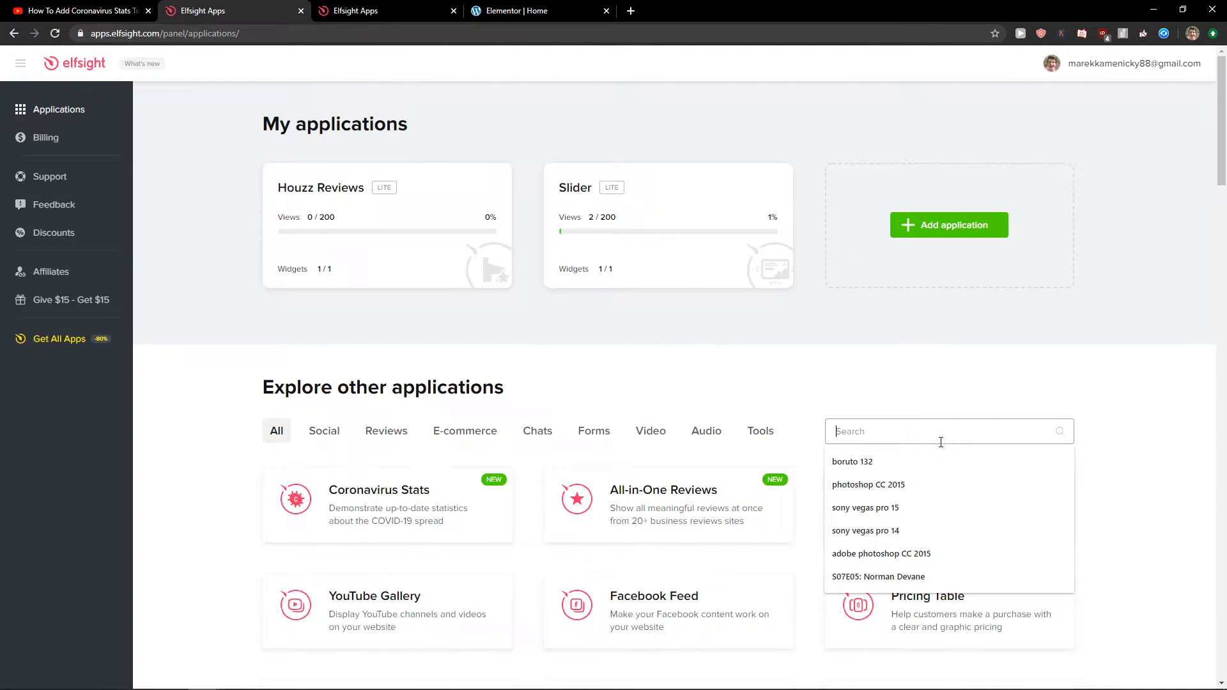
pyautogui.write('trust')
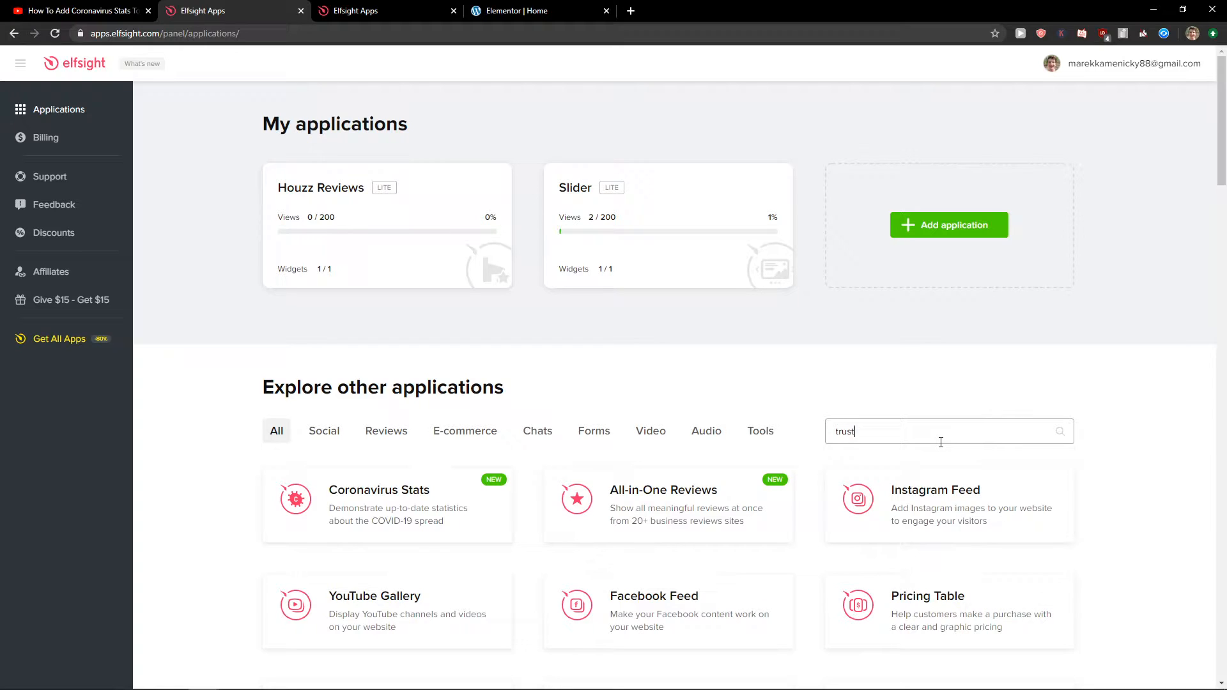
pyautogui.write('pilot')
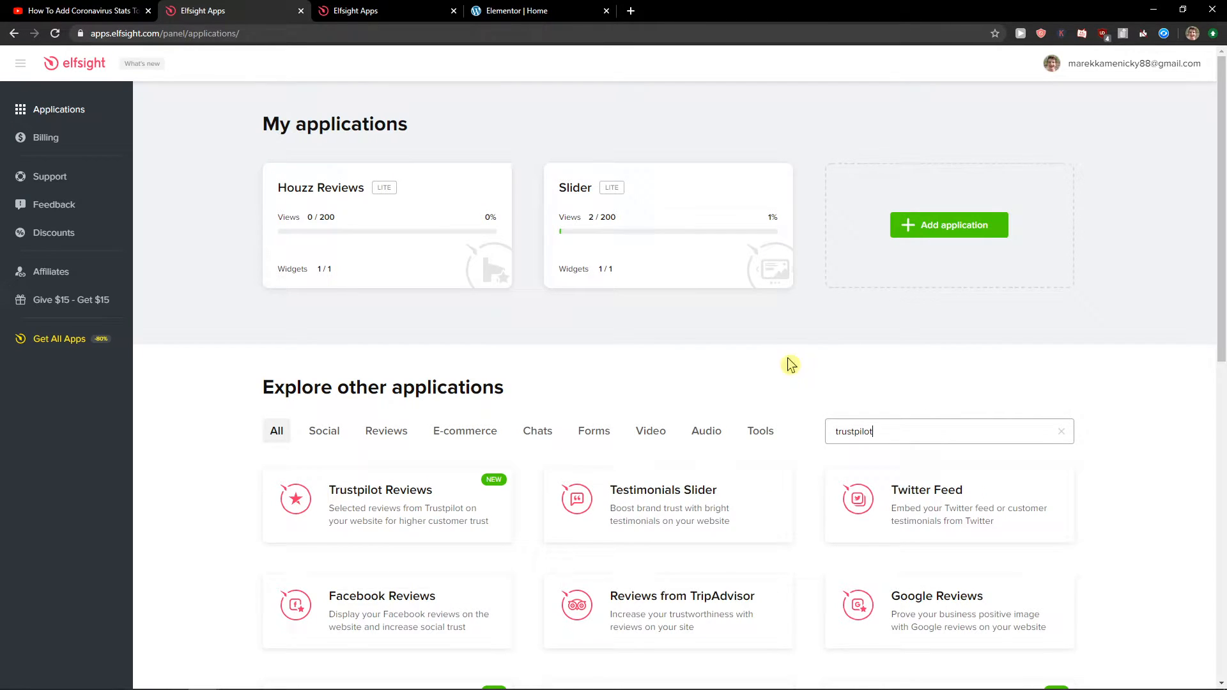
pyautogui.click(380, 490)
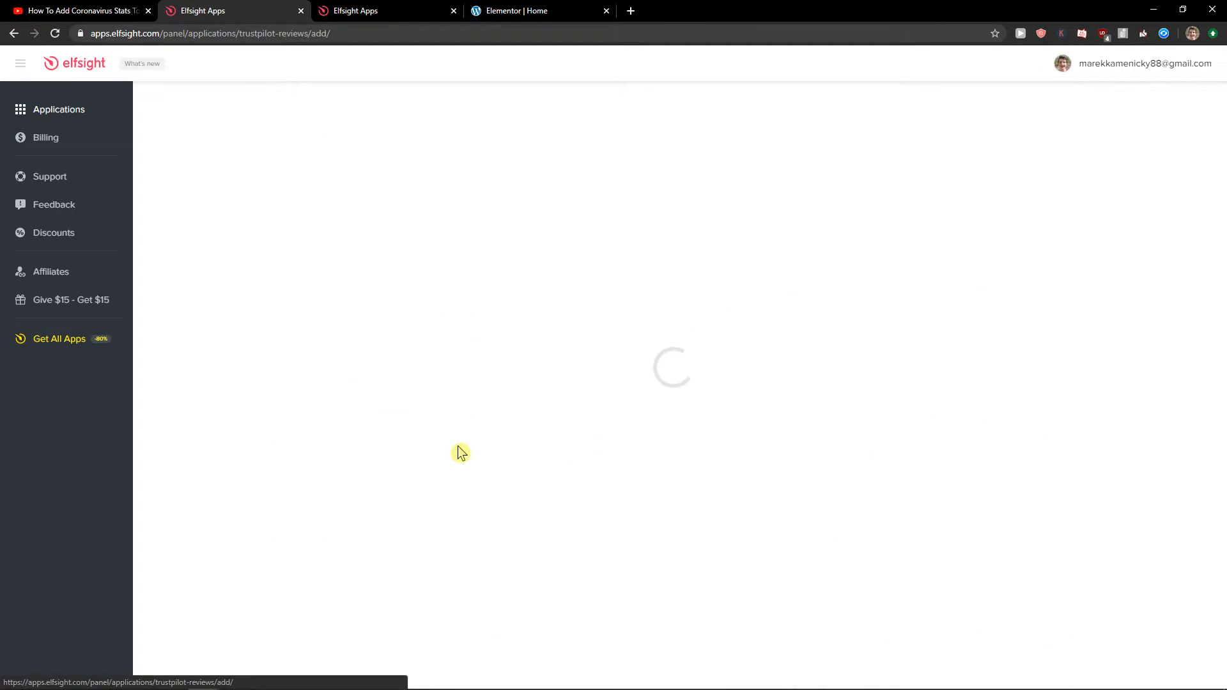
pyautogui.moveTo(450, 426)
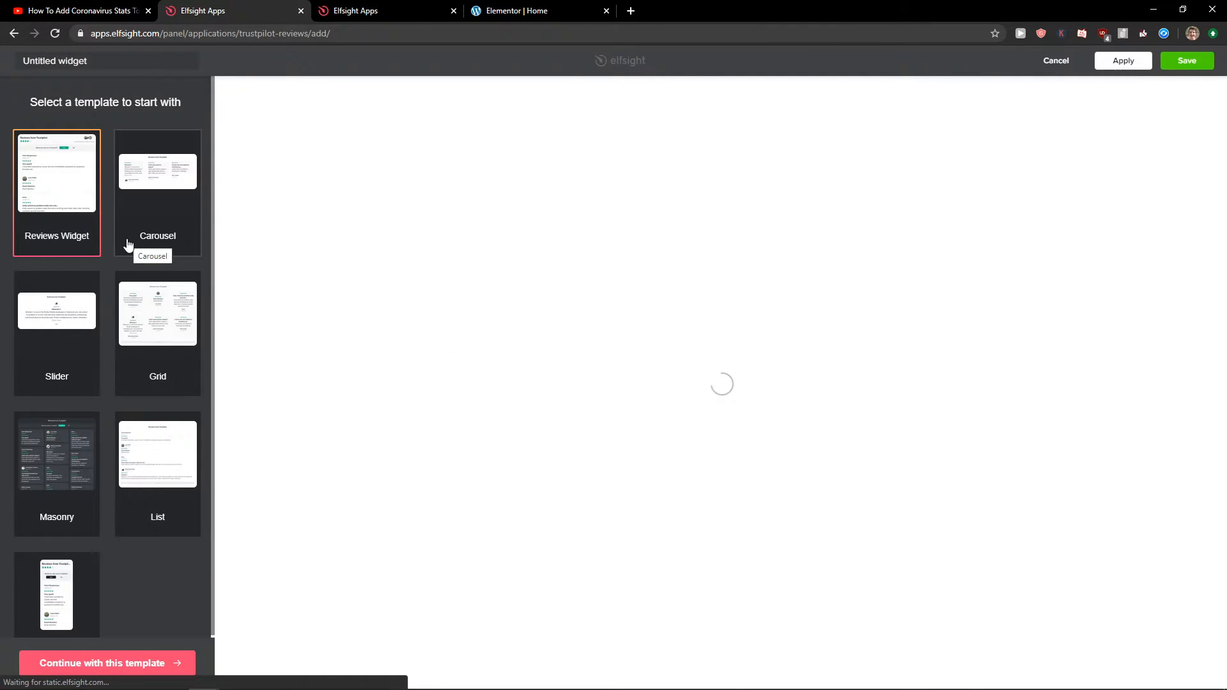
# - Preview the Carousel template, then continue with the Reviews Widget template
pyautogui.click(157, 171)
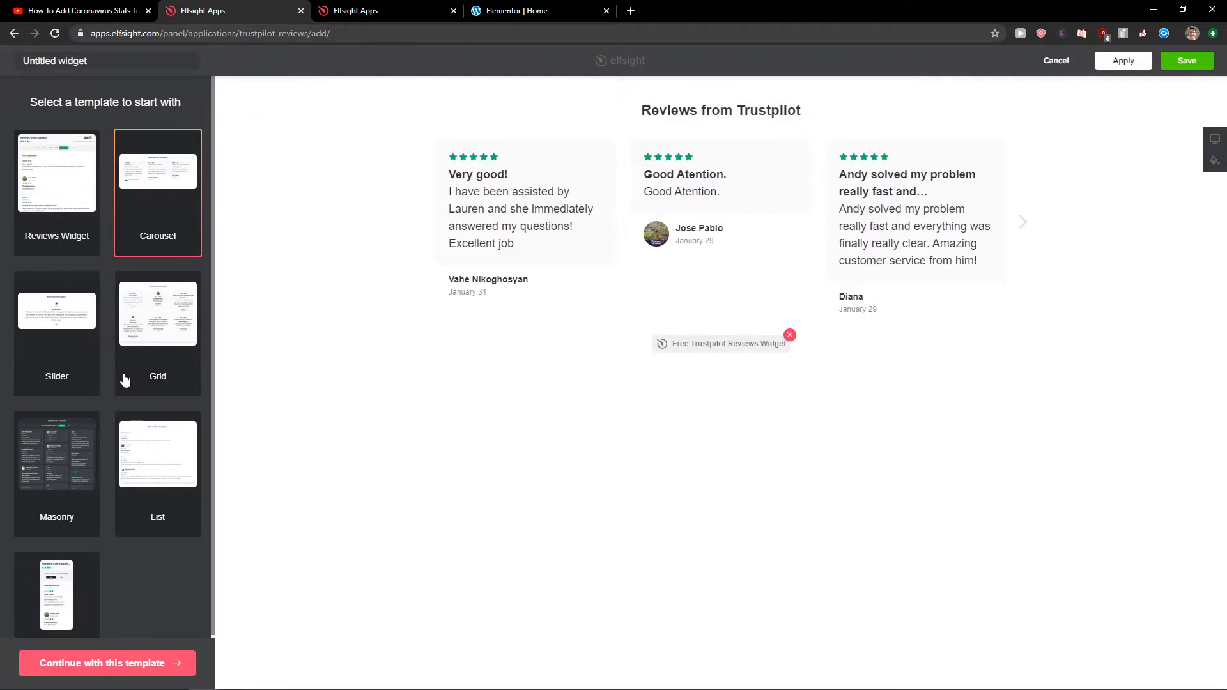
pyautogui.click(56, 171)
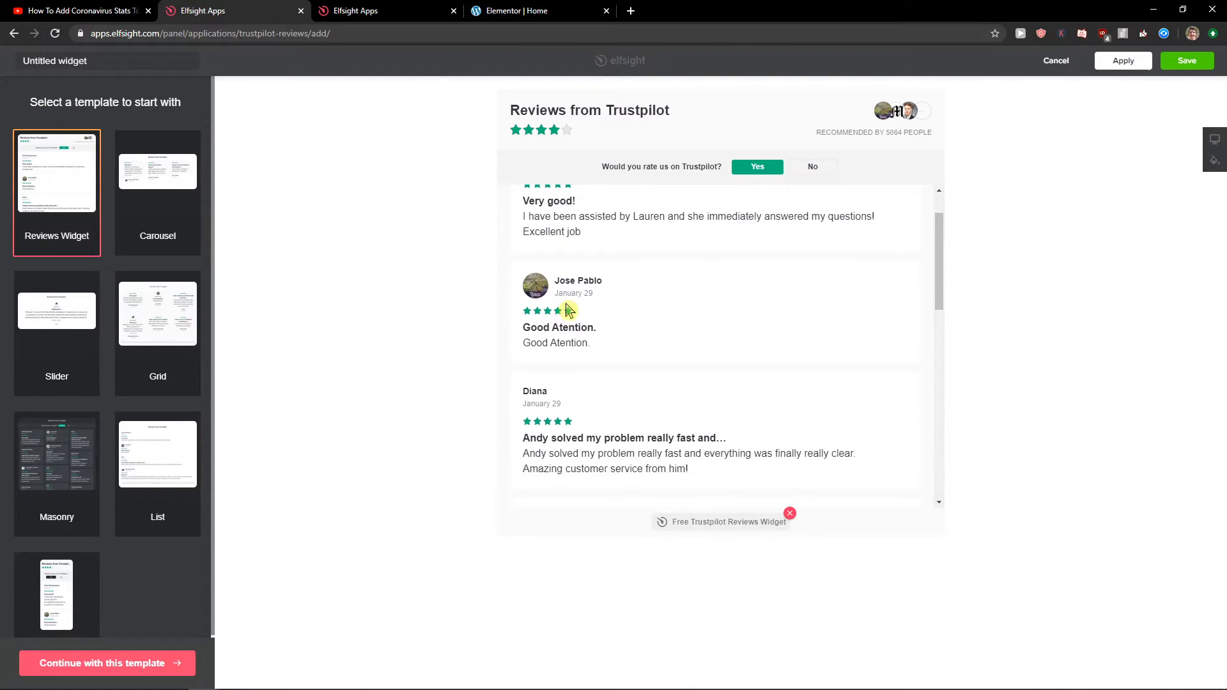
pyautogui.click(107, 663)
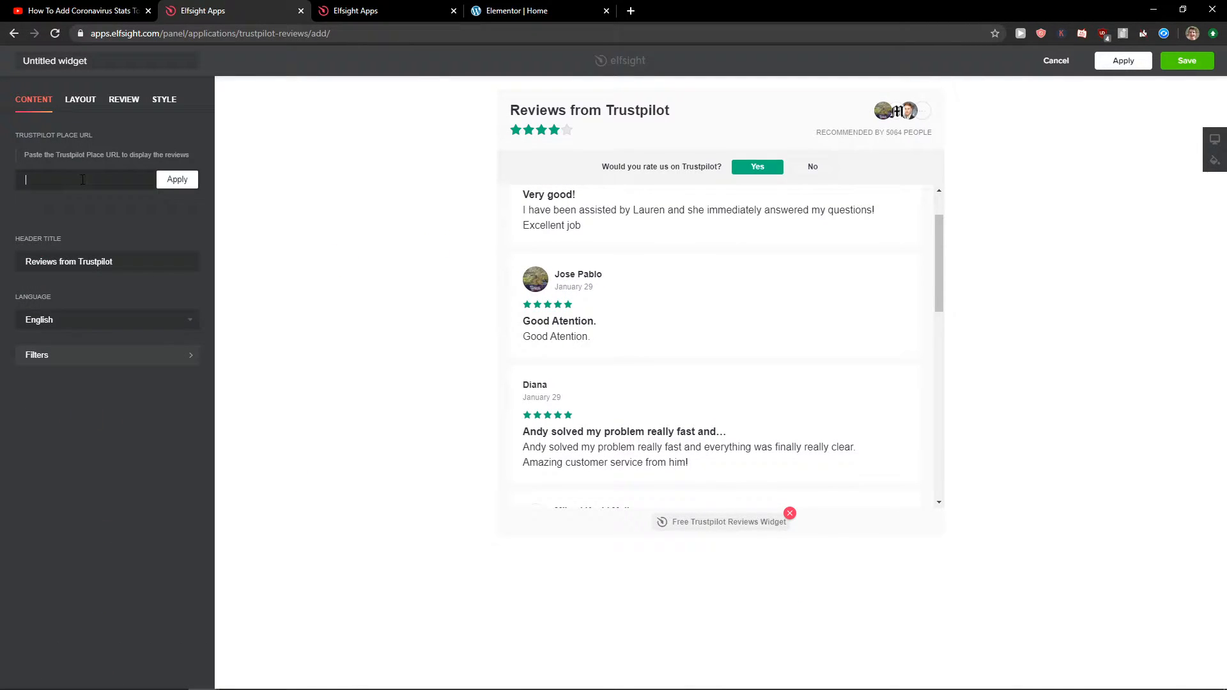
pyautogui.moveTo(133, 169)
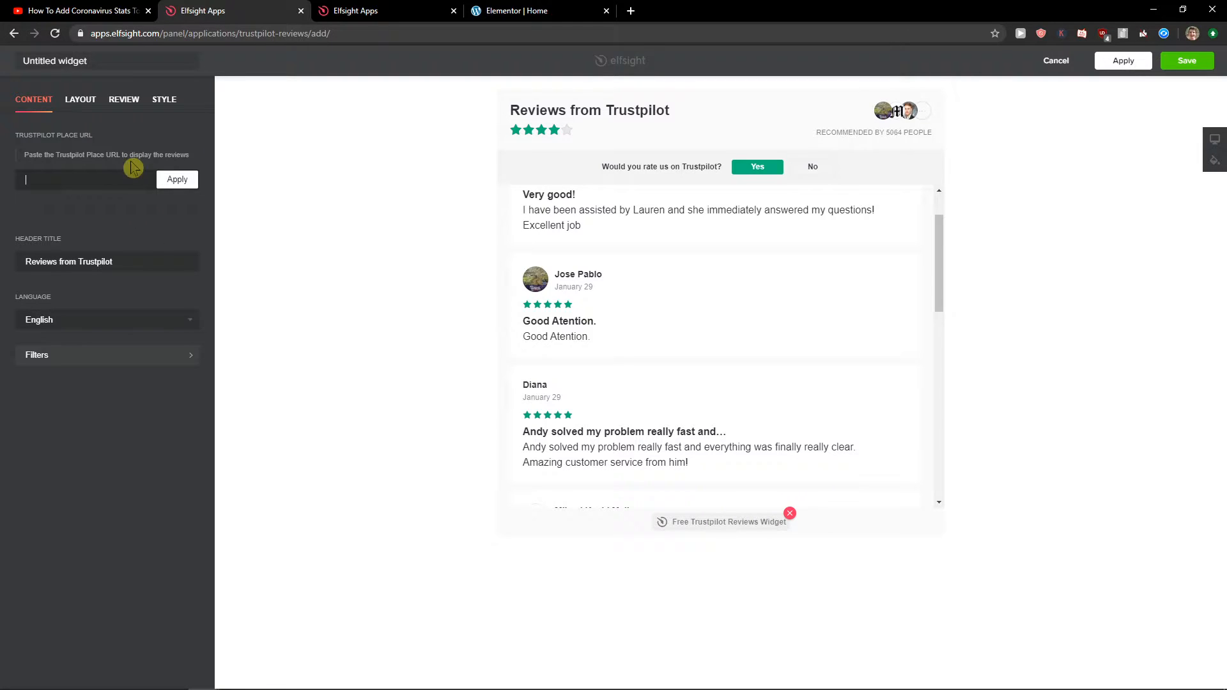
# - Keep the List layout and set Reviews per page to 5 in List Settings
pyautogui.click(80, 99)
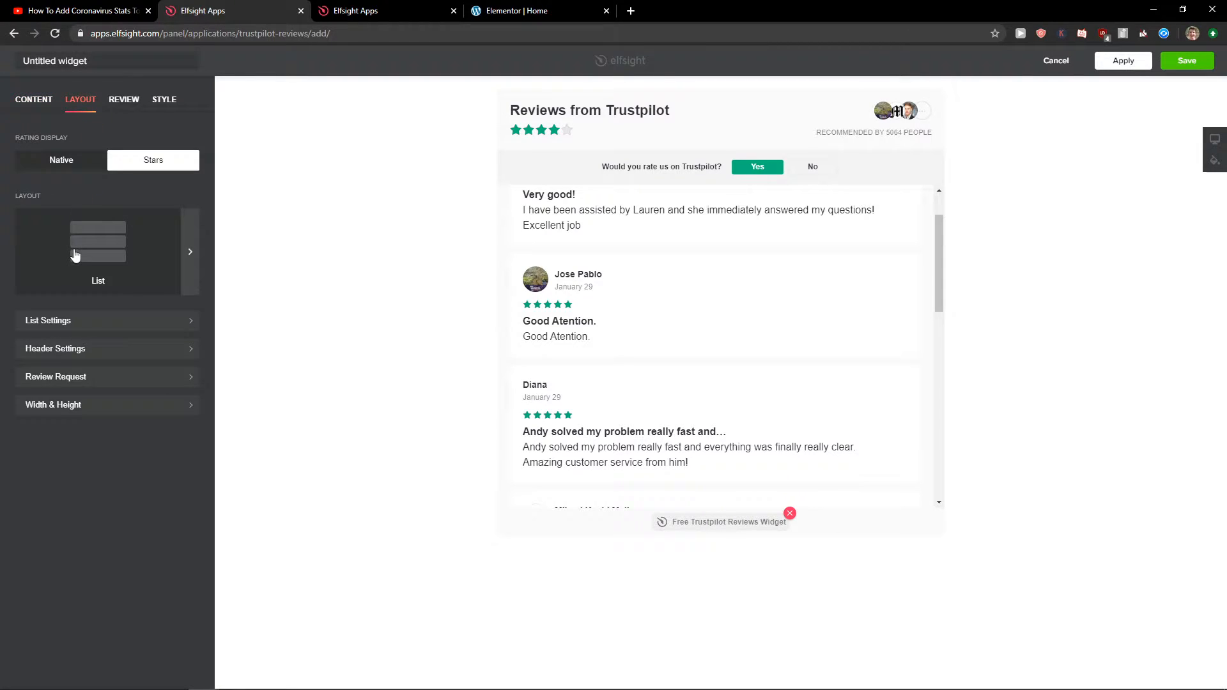
pyautogui.click(189, 251)
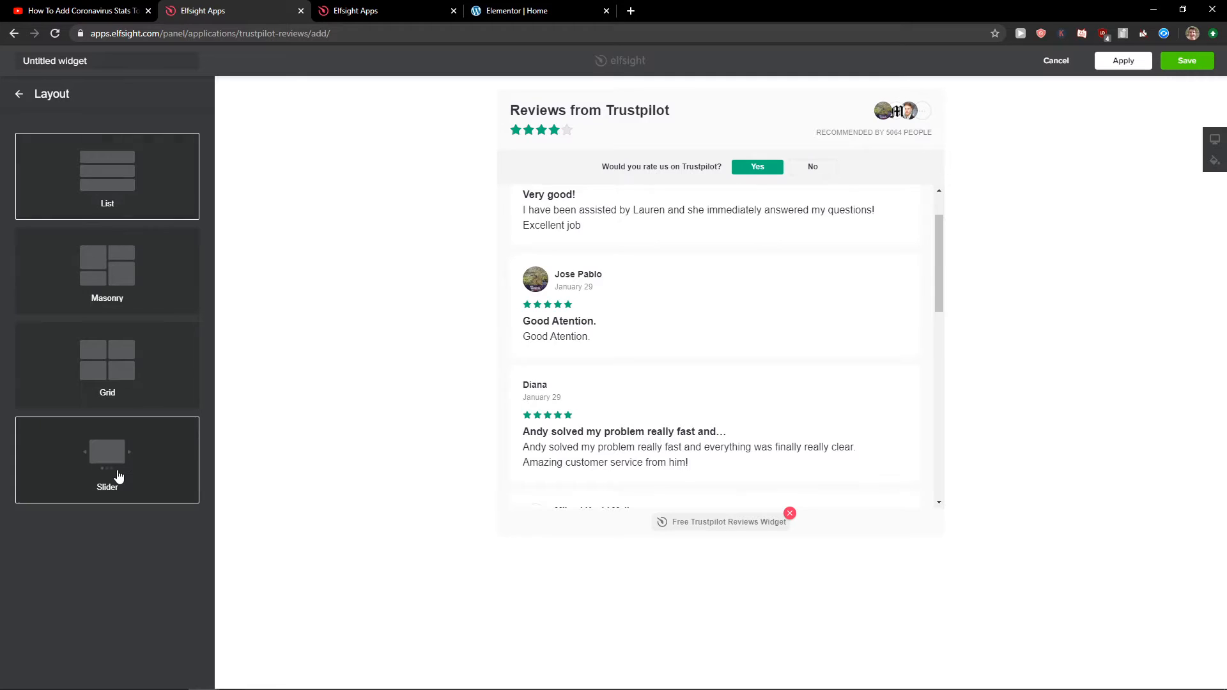
pyautogui.scroll(3)
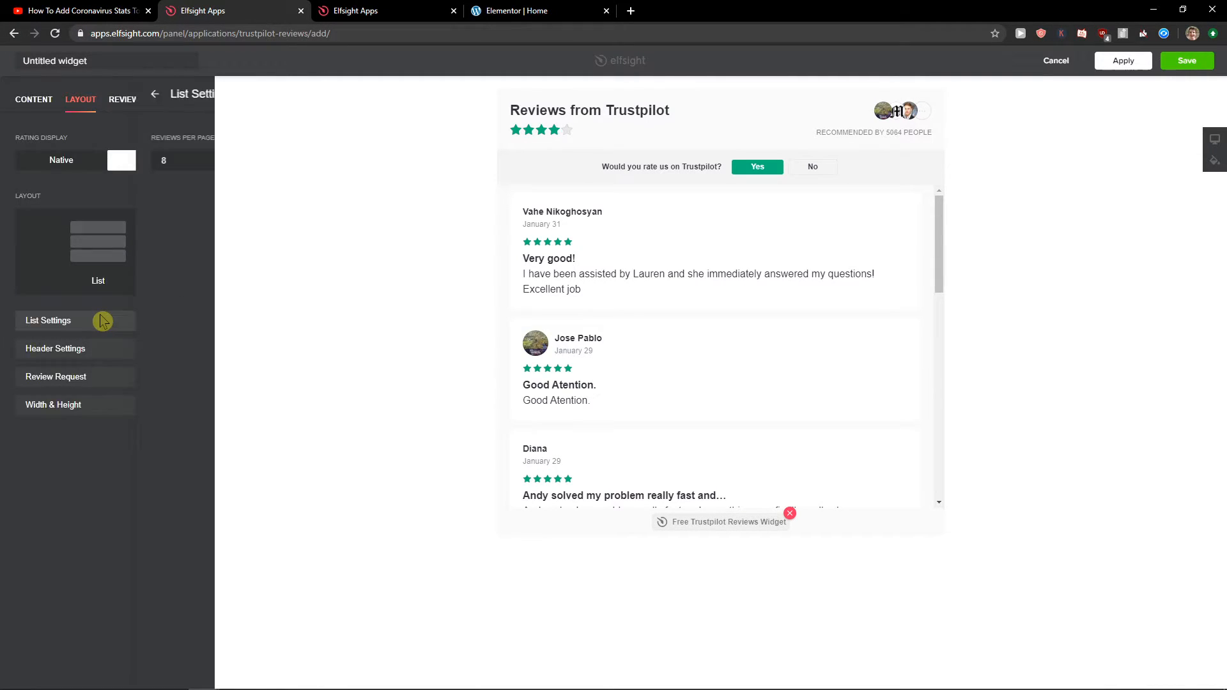
pyautogui.click(48, 321)
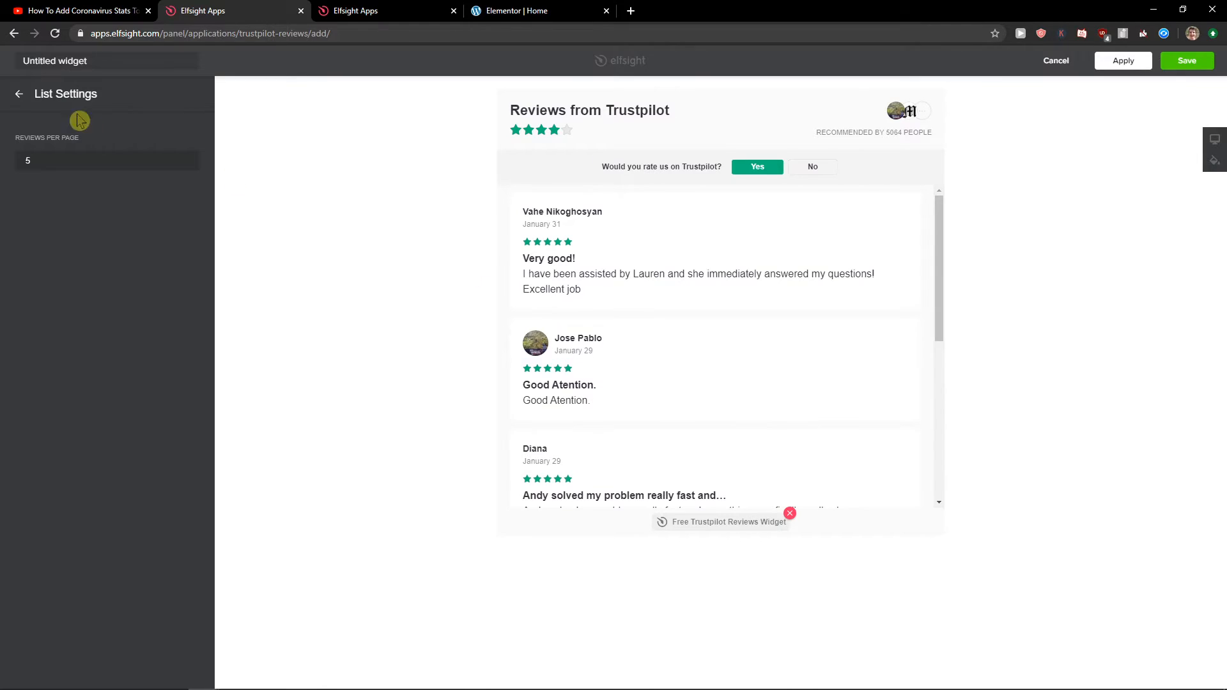
pyautogui.click(18, 94)
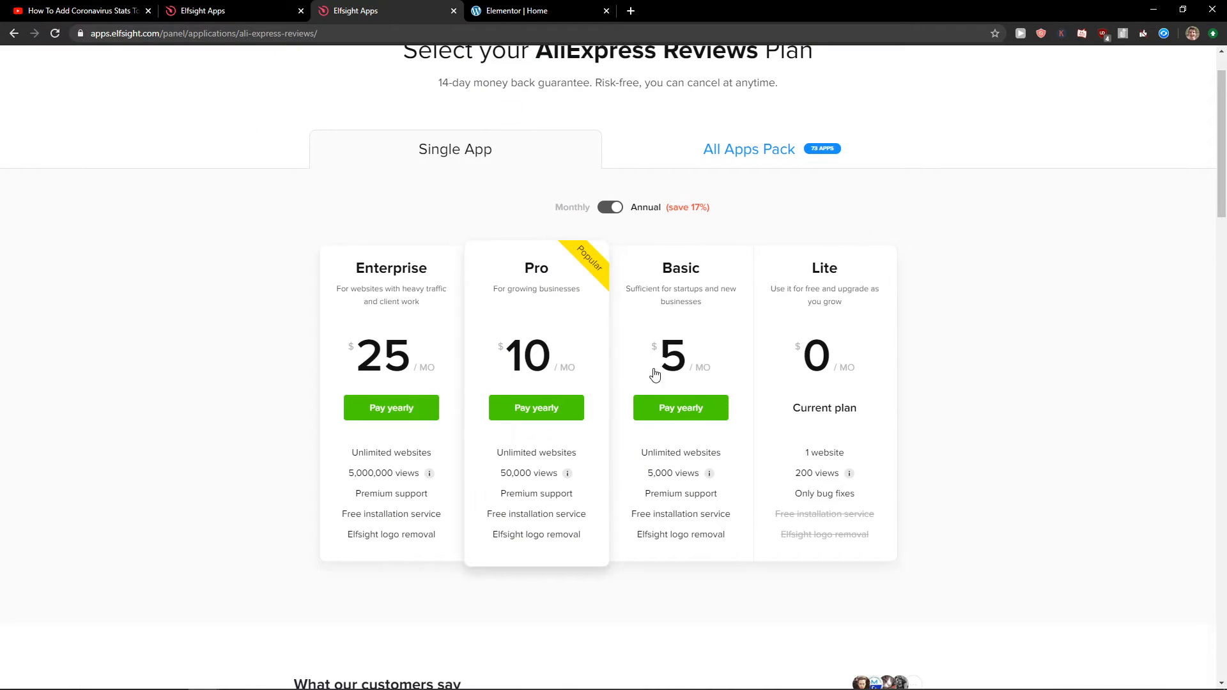
pyautogui.moveTo(1063, 446)
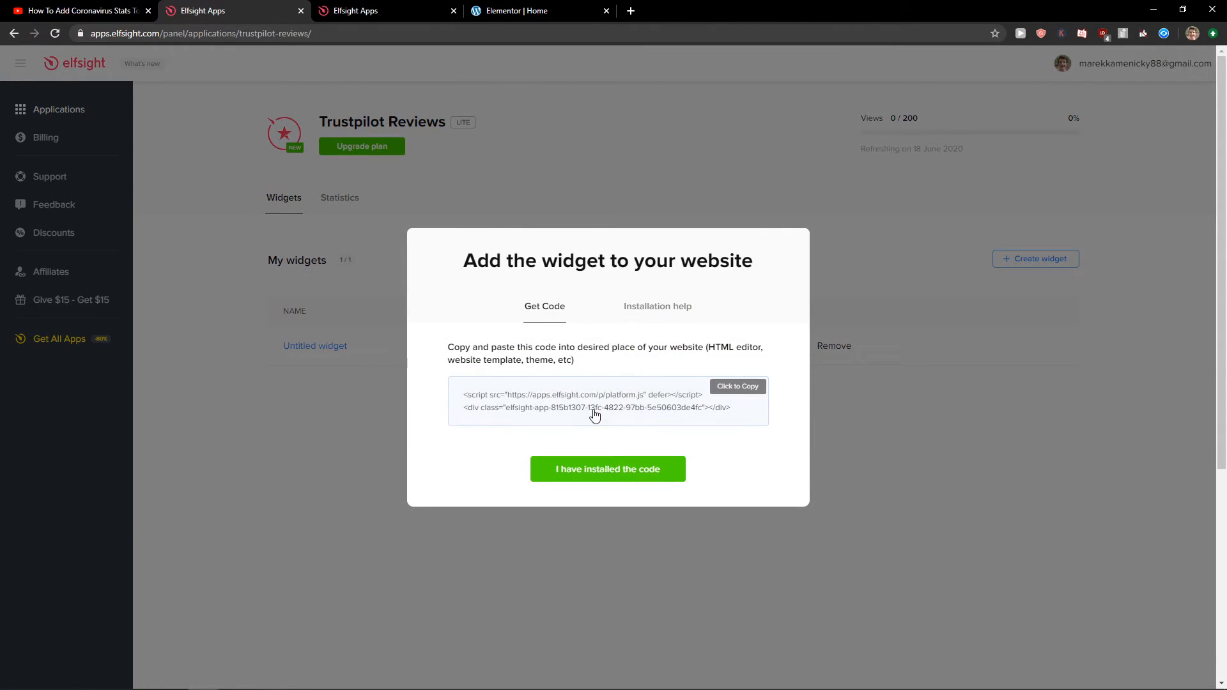
# - Add an HTML widget with the Elfsight code below the slider and click Update
pyautogui.click(519, 10)
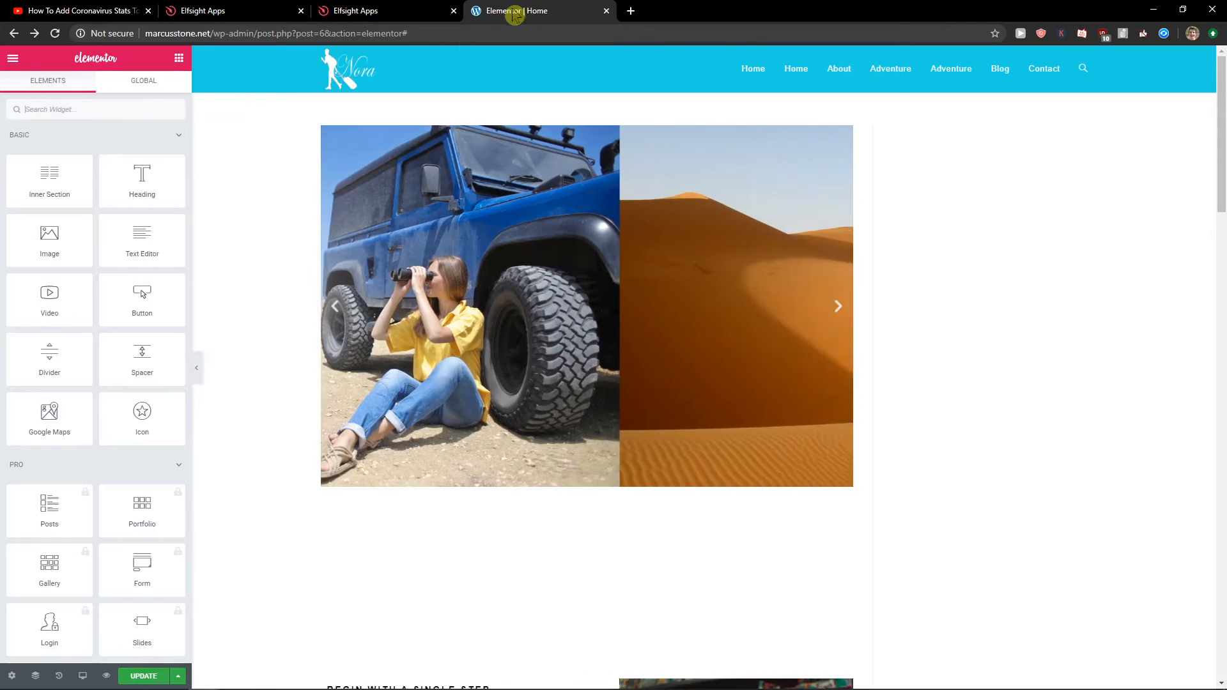
pyautogui.click(837, 306)
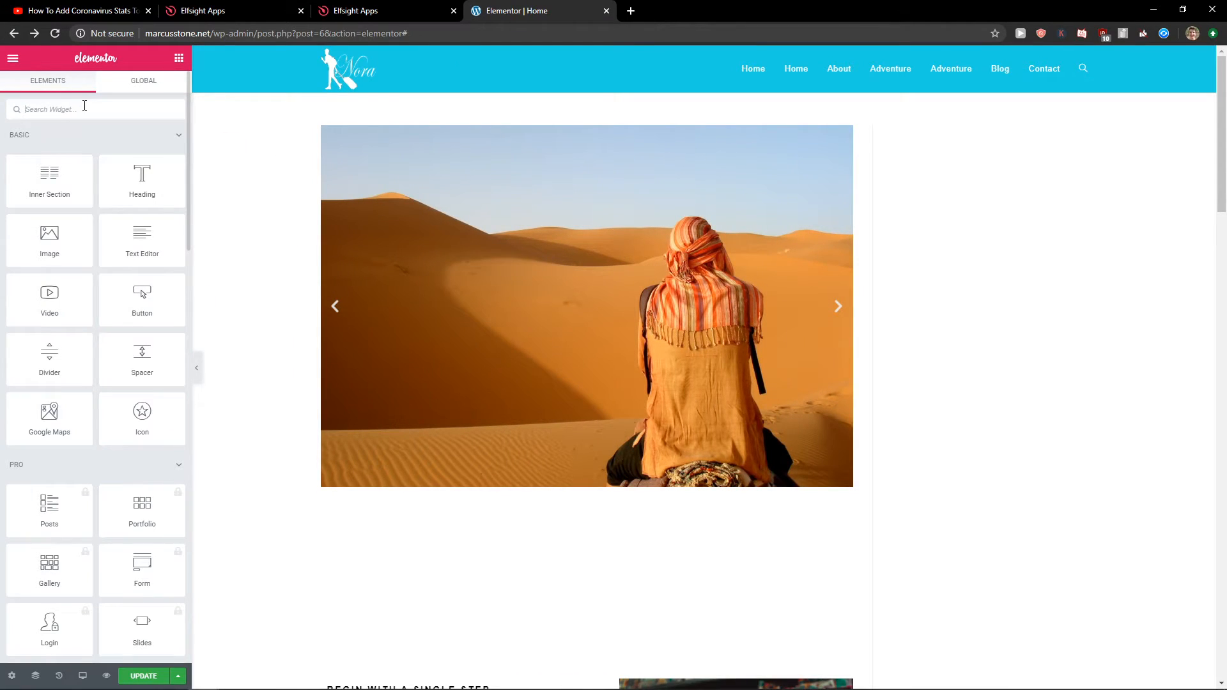
pyautogui.write('html')
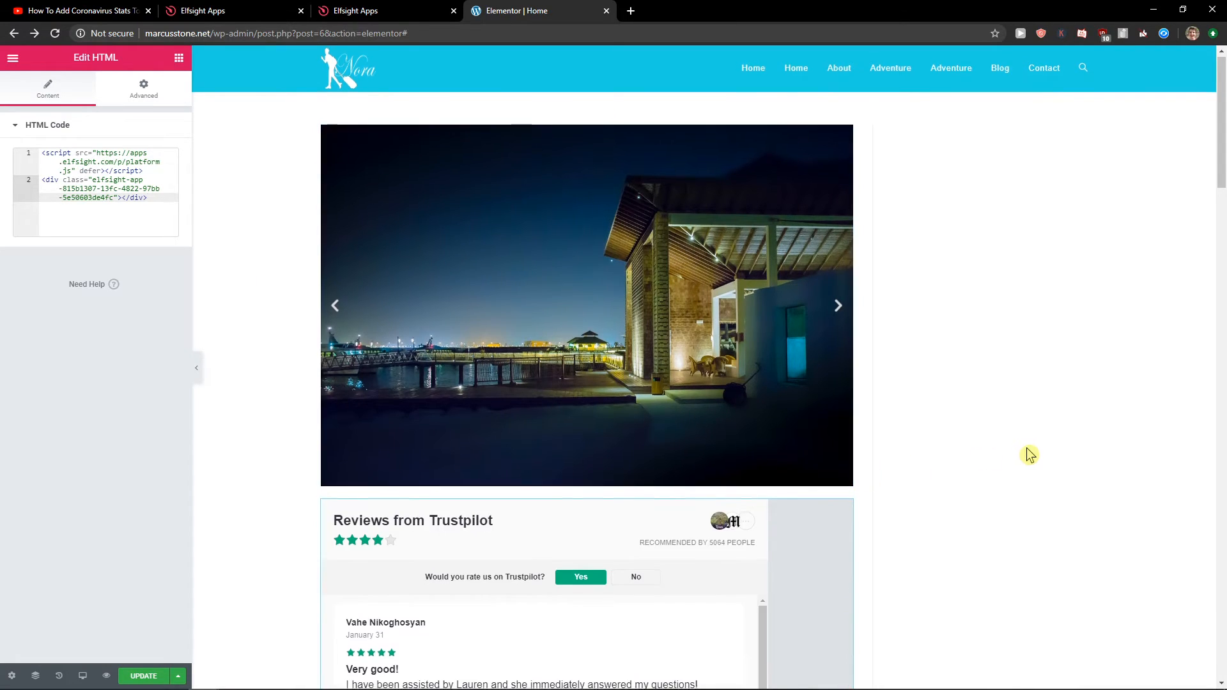
pyautogui.scroll(-3)
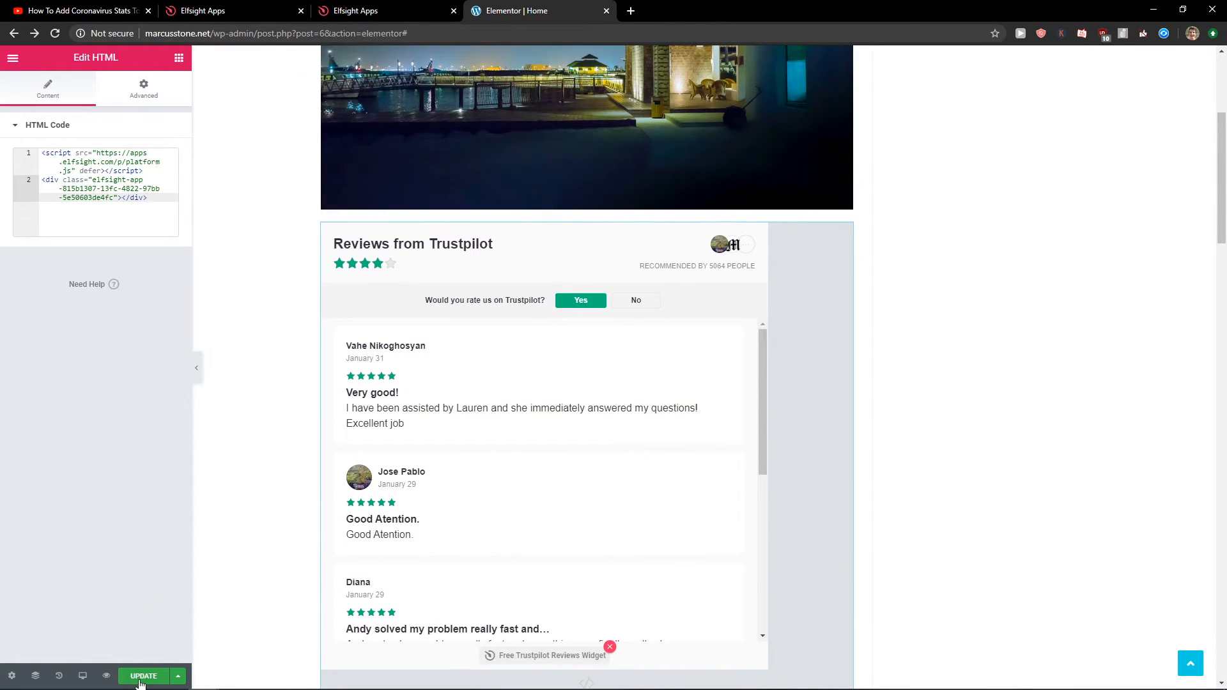
pyautogui.click(143, 675)
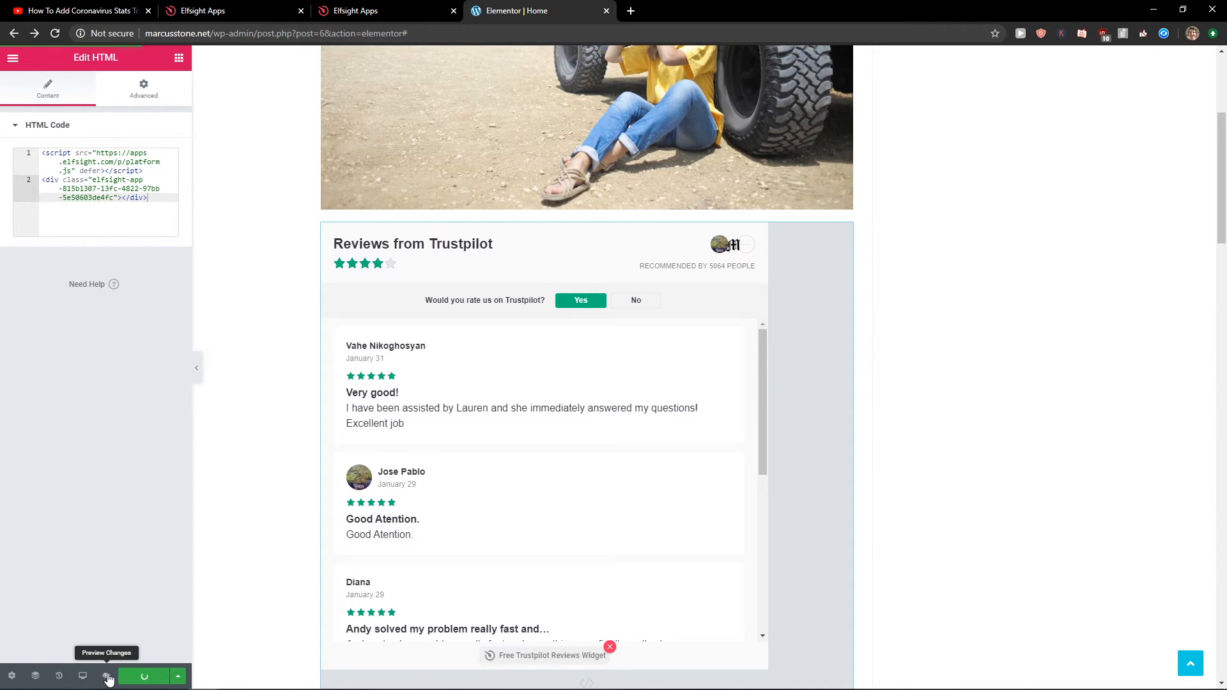
# - Open Preview Changes and scroll to the Trustpilot reviews under the slider
pyautogui.click(108, 676)
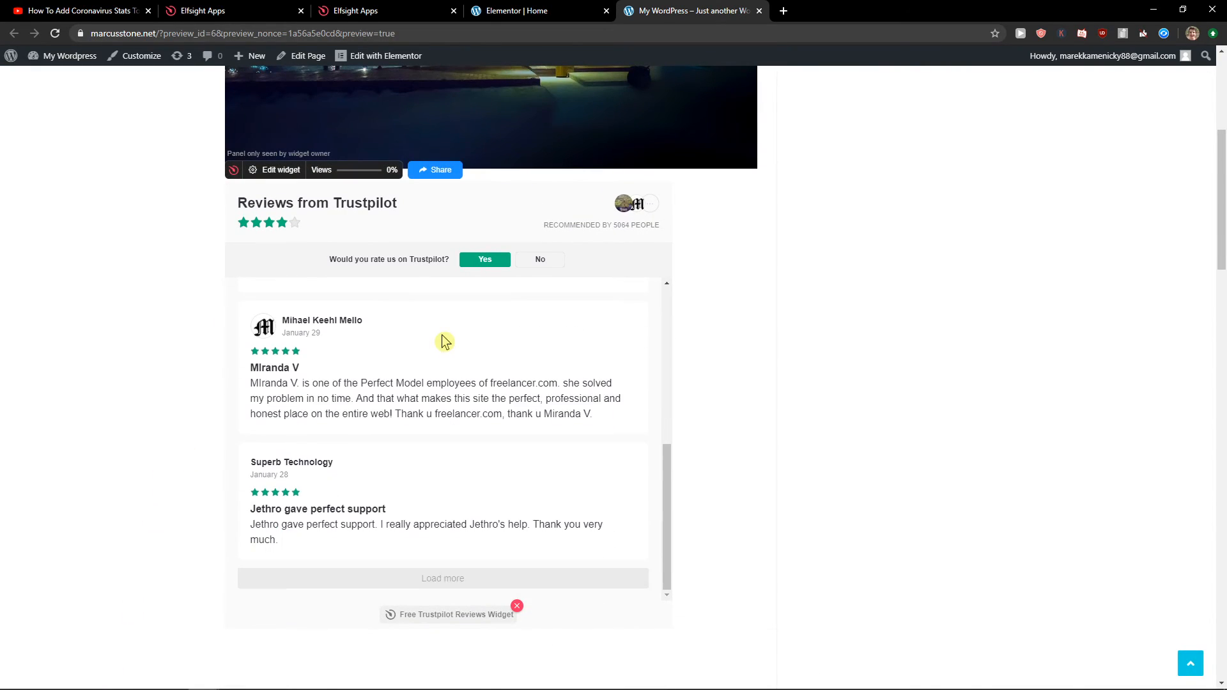
pyautogui.scroll(3)
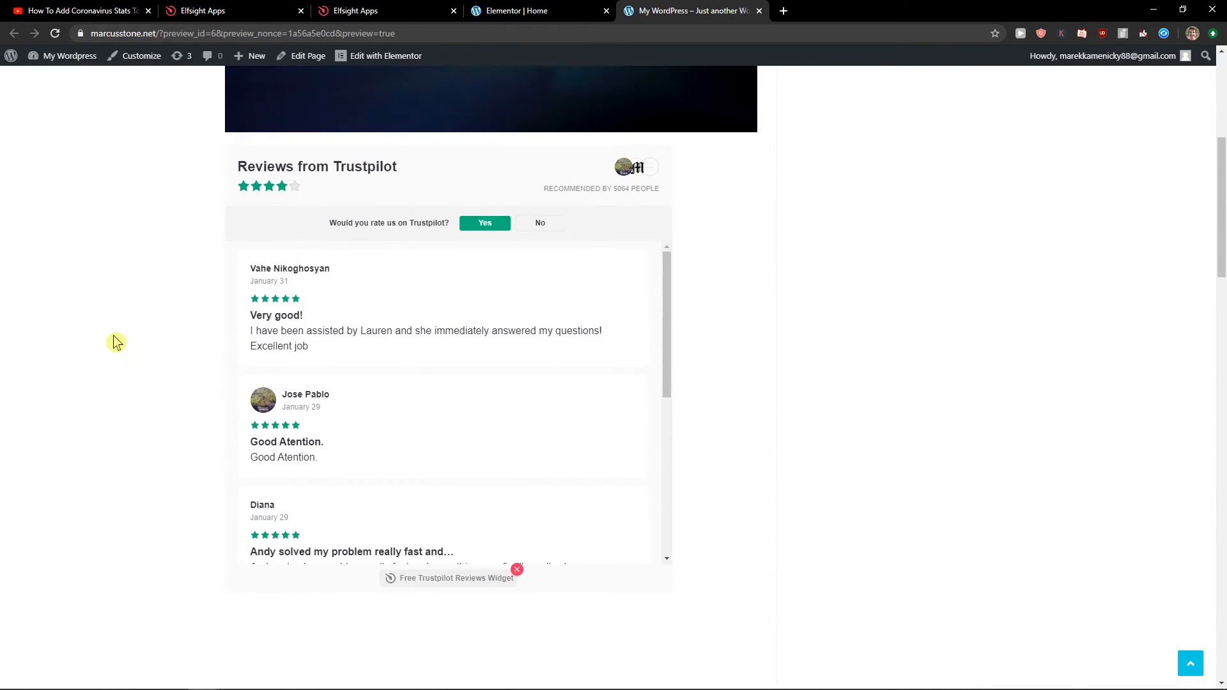
pyautogui.scroll(-3)
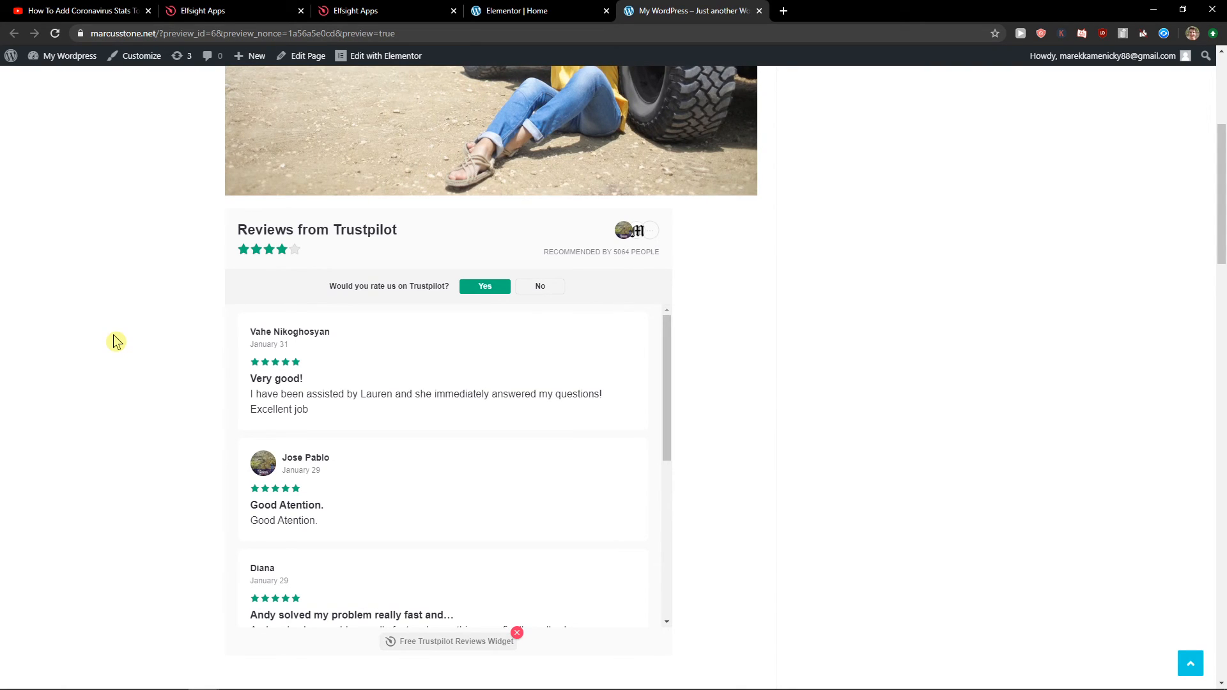
pyautogui.scroll(3)
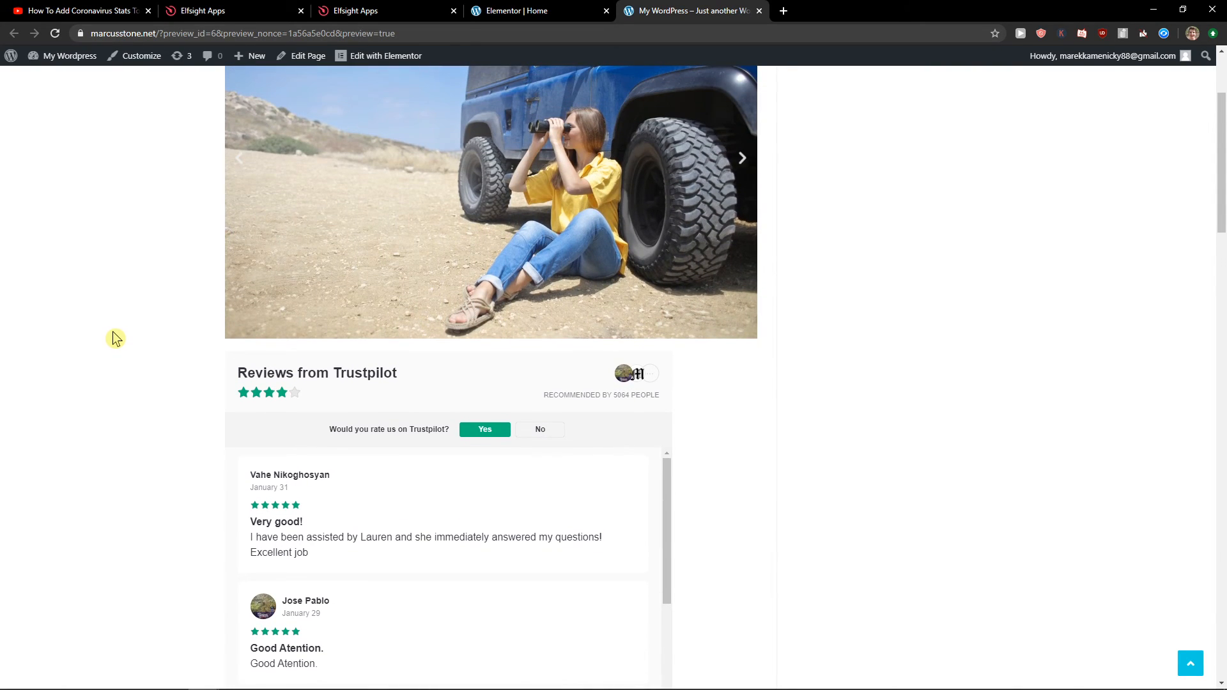
pyautogui.click(741, 157)
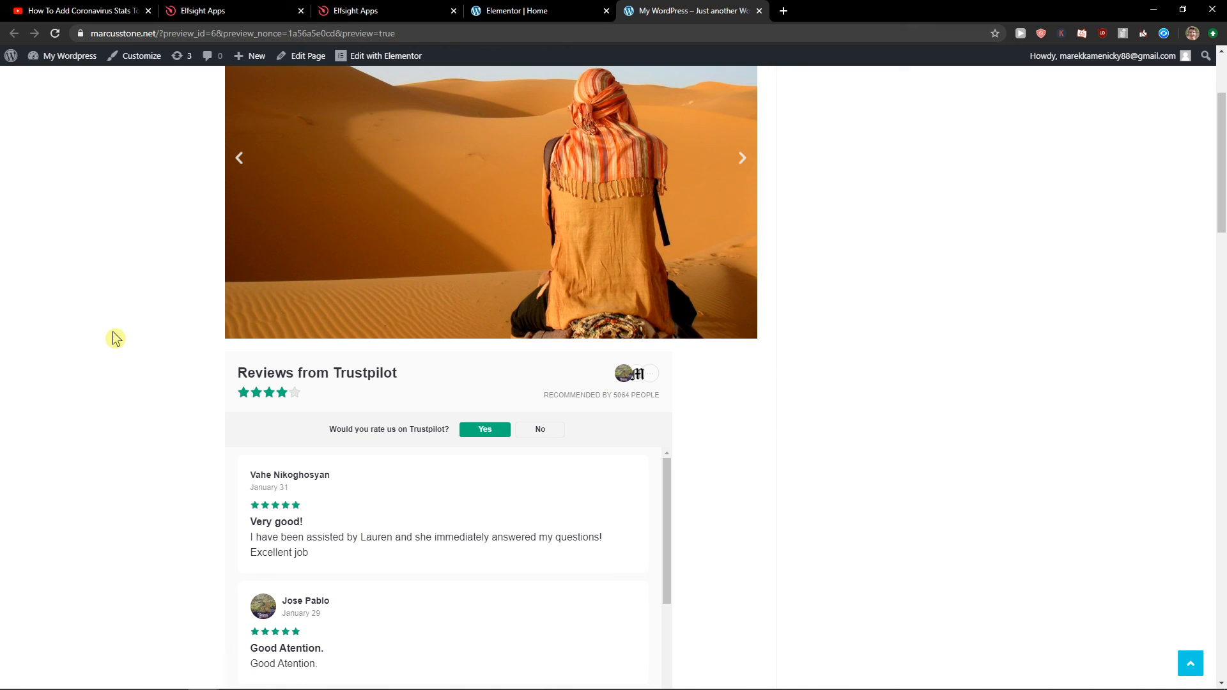
pyautogui.click(740, 157)
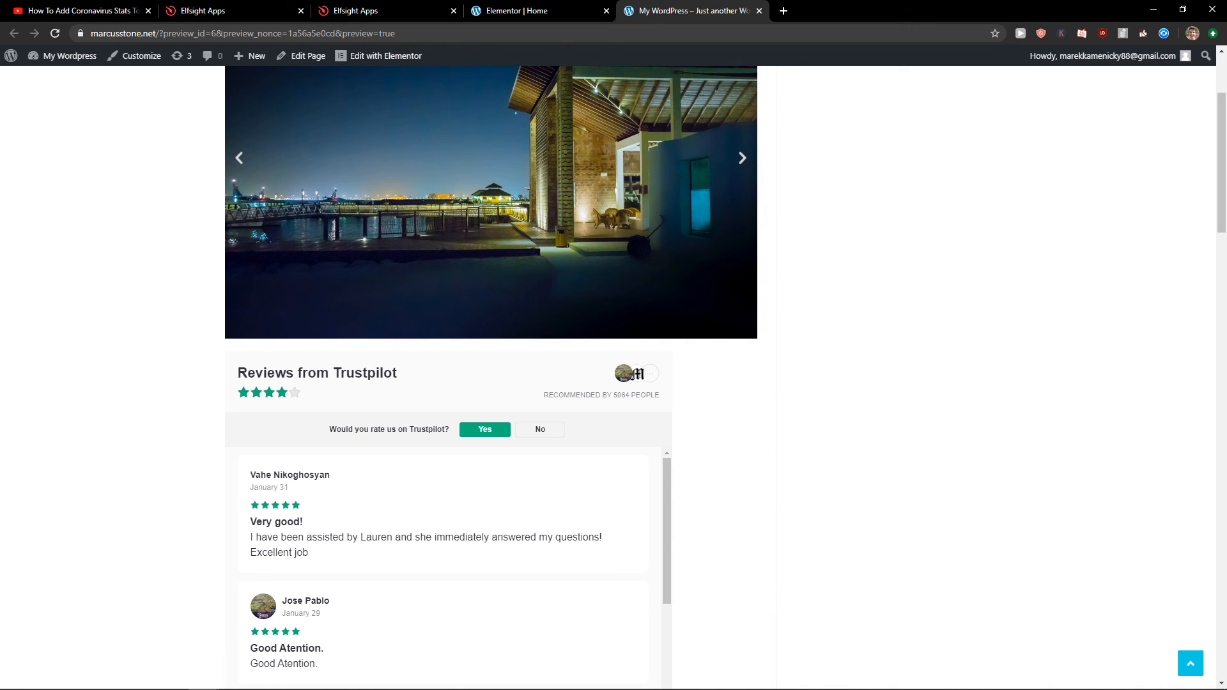